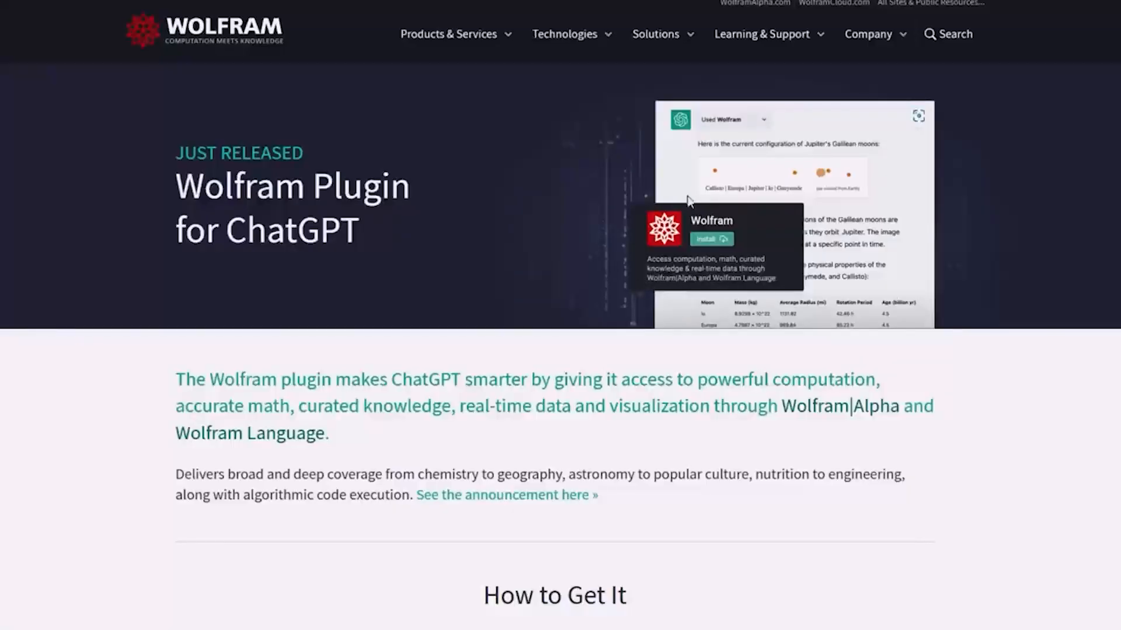
# Scroll the Wolfram Plugin for ChatGPT page down to the How to Get It section.
pyautogui.scroll(-3)
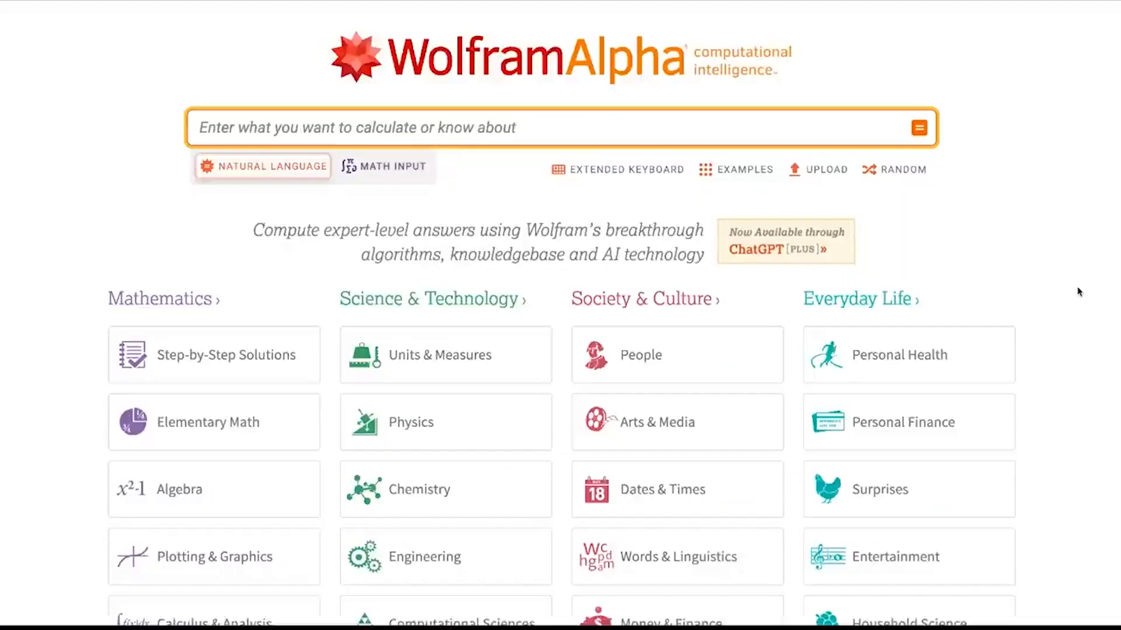
# Scroll the Wolfram|Alpha home page through Mathematics, Science & Technology and Everyday Life categories.
pyautogui.scroll(-3)
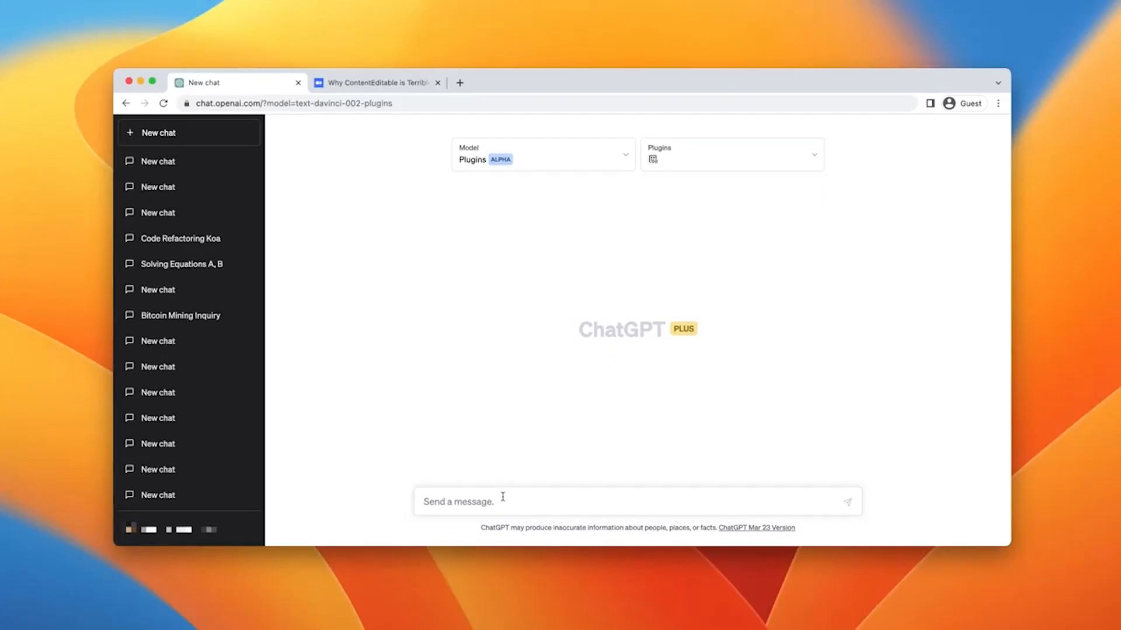
# Send a prompt asking what the linked page talks about and to read it.
pyautogui.write('What does this link talk abo')
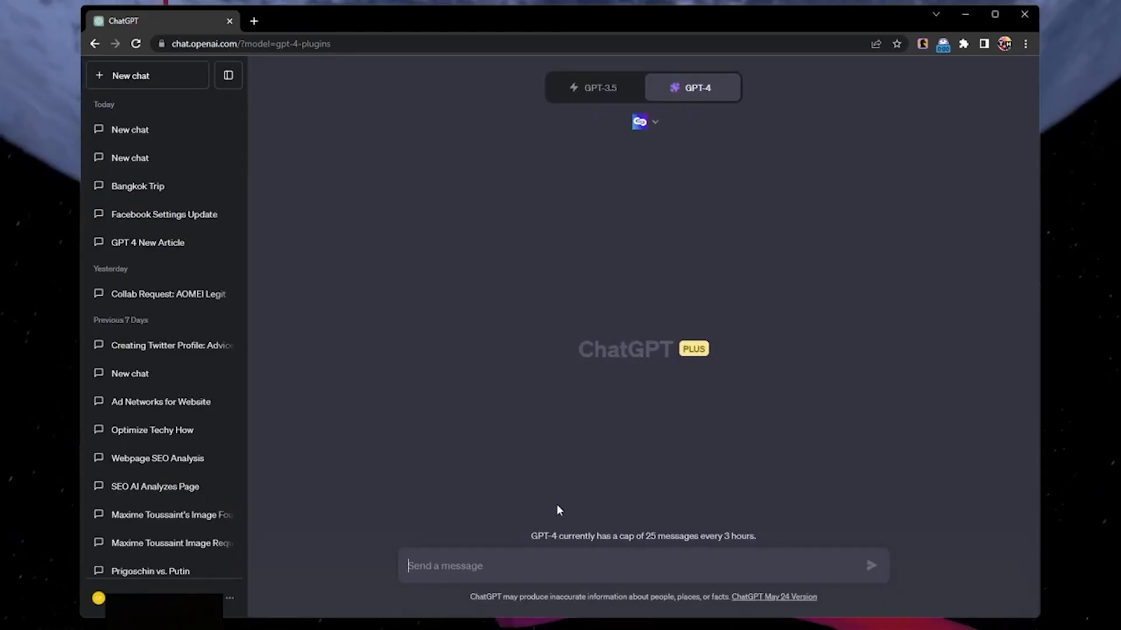
pyautogui.write('Read this p')
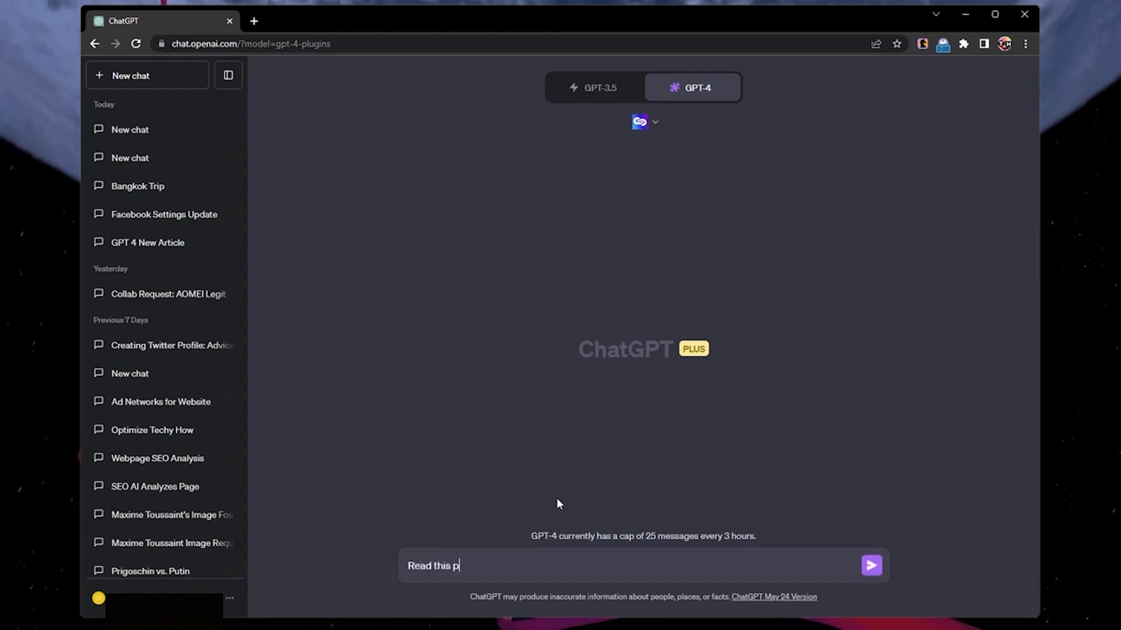
pyautogui.click(871, 565)
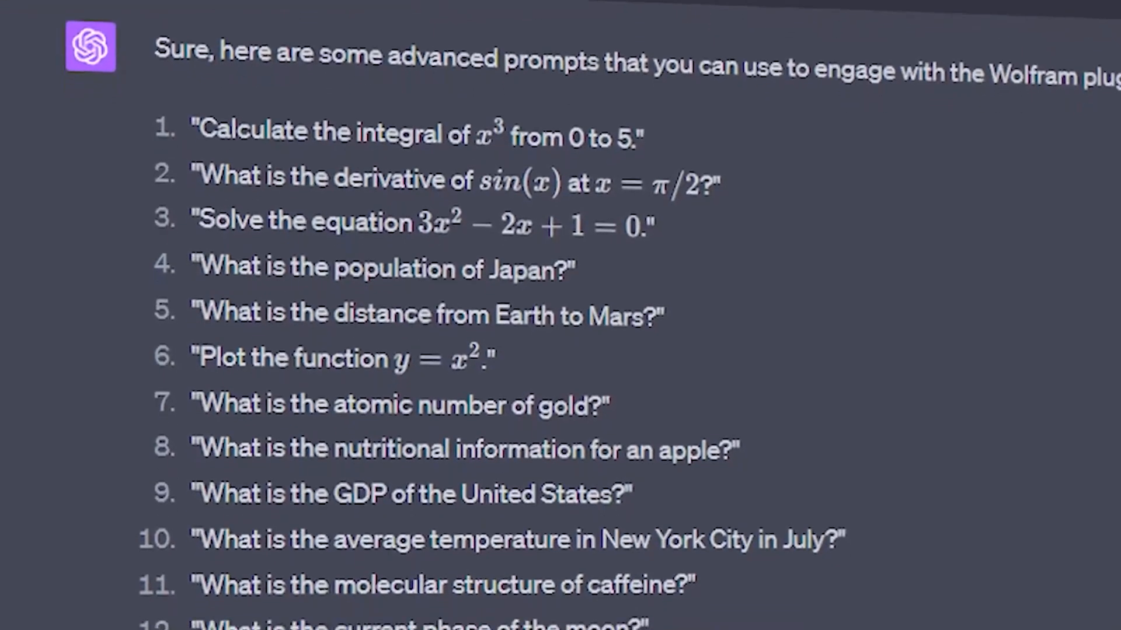
# Scroll through the suggested prompts from integrals and derivatives to caffeine's molecular structure.
pyautogui.scroll(-3)
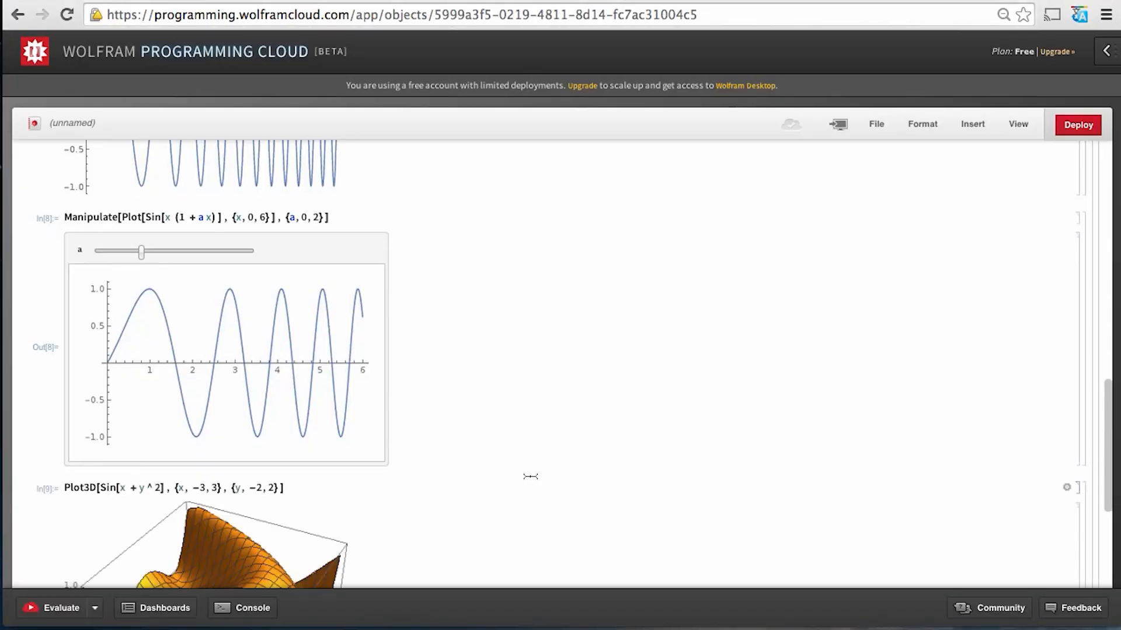
# Scroll the notebook to the Manipulate sine plot and the Plot3D surface output.
pyautogui.scroll(-3)
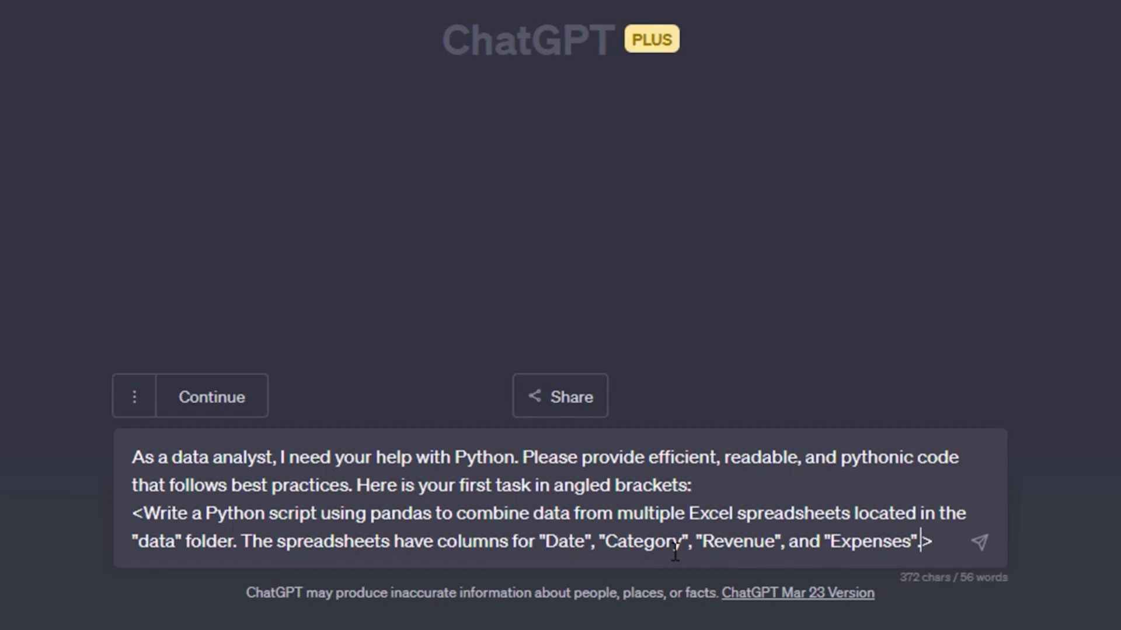
# Place the cursor at the end of the pandas Excel-combining prompt in the message box.
pyautogui.click(978, 542)
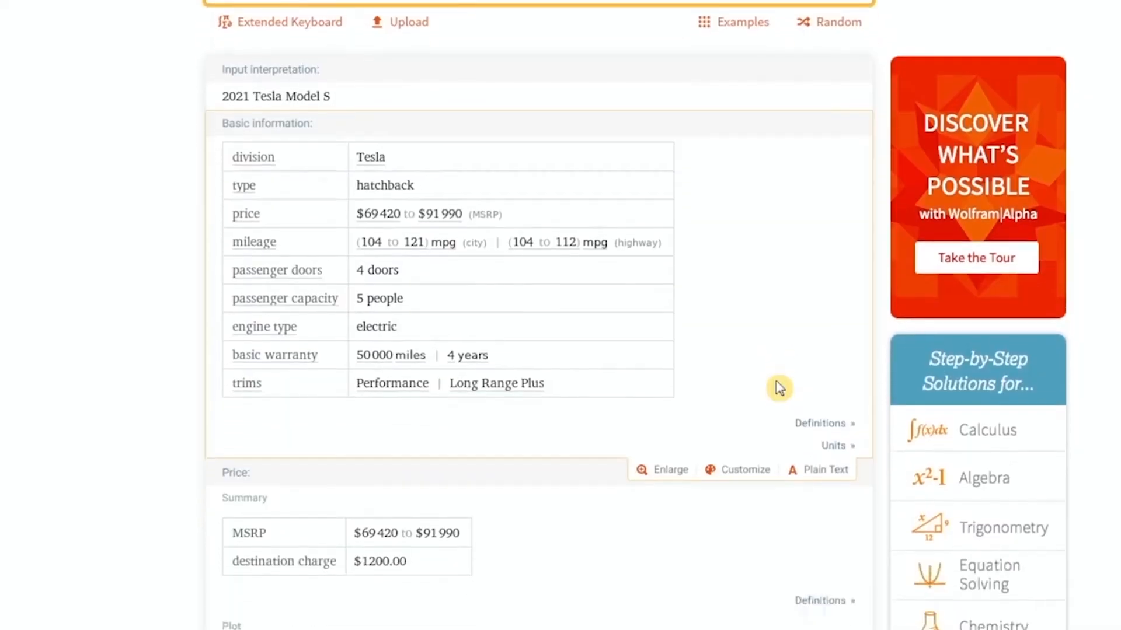
# Scroll the 2021 Tesla Model S result to the Basic information and Price tables.
pyautogui.scroll(-3)
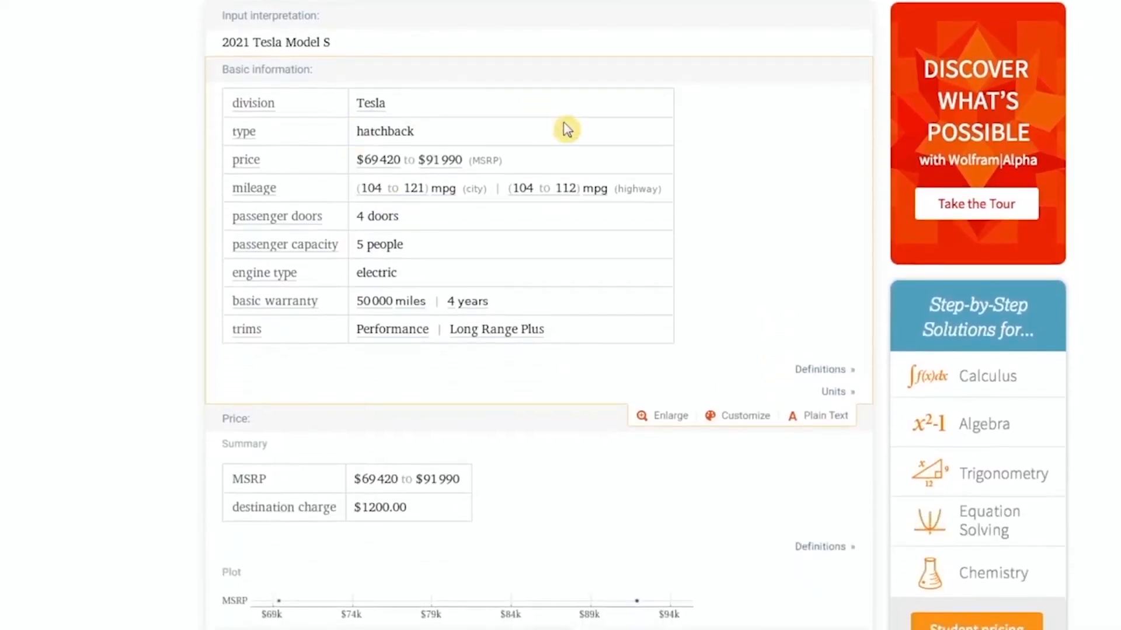
pyautogui.moveTo(485, 240)
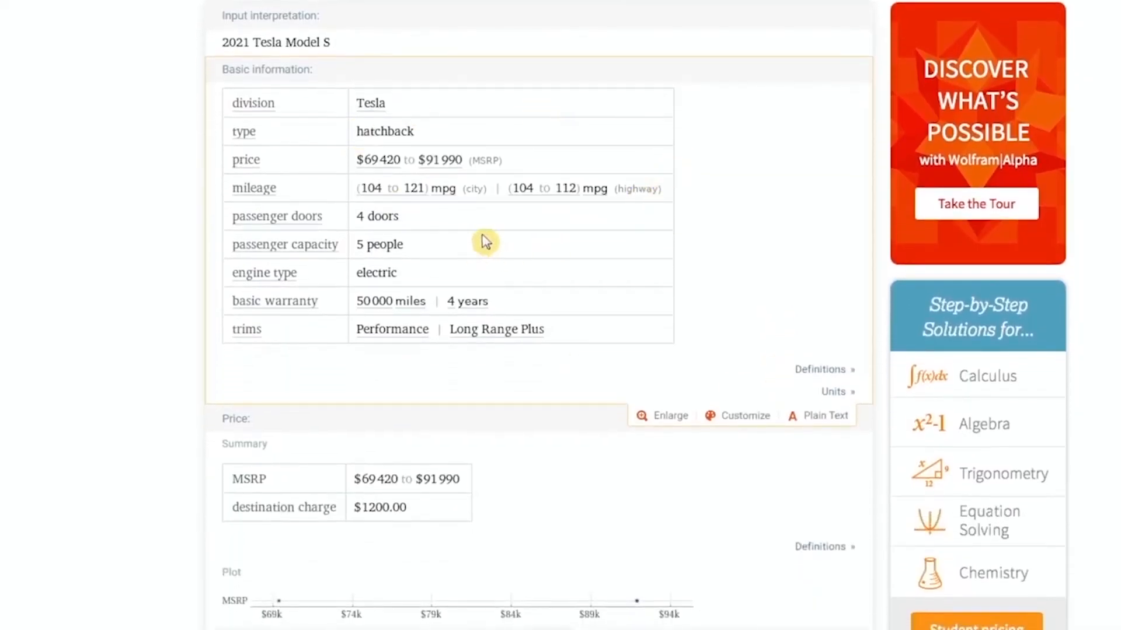